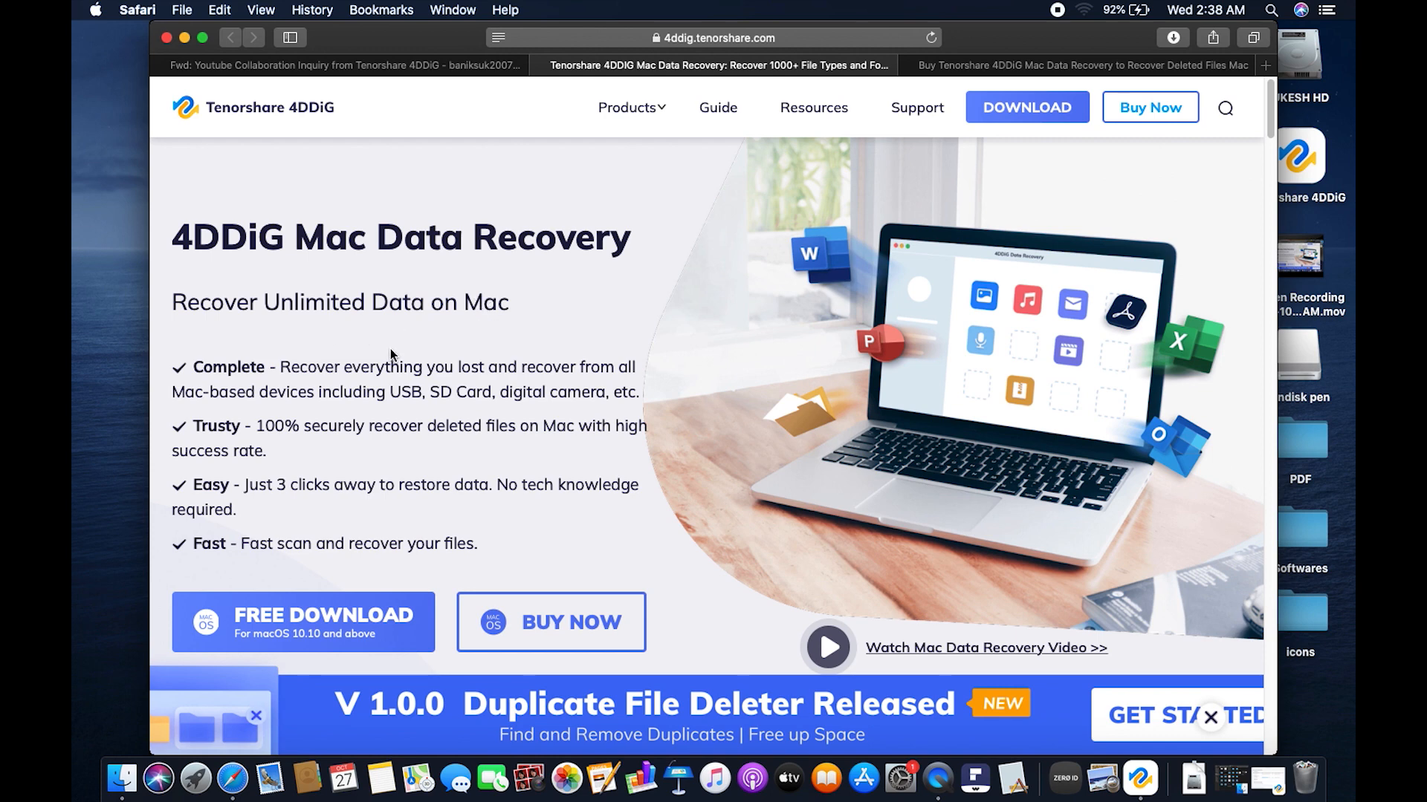
{"action": "scroll", "scroll_direction": "down", "scroll_amount": 3}
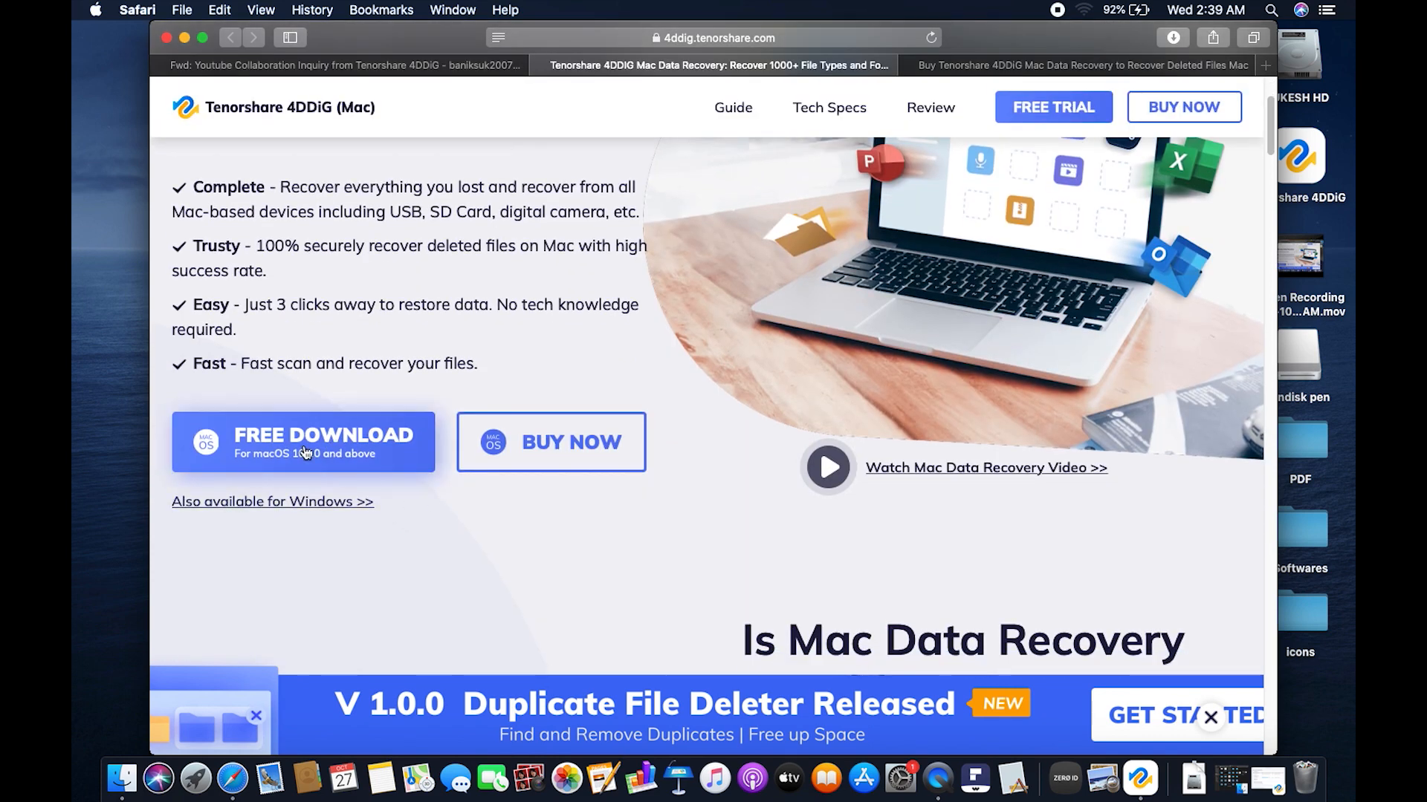
{"action": "scroll", "scroll_direction": "down", "scroll_amount": 3}
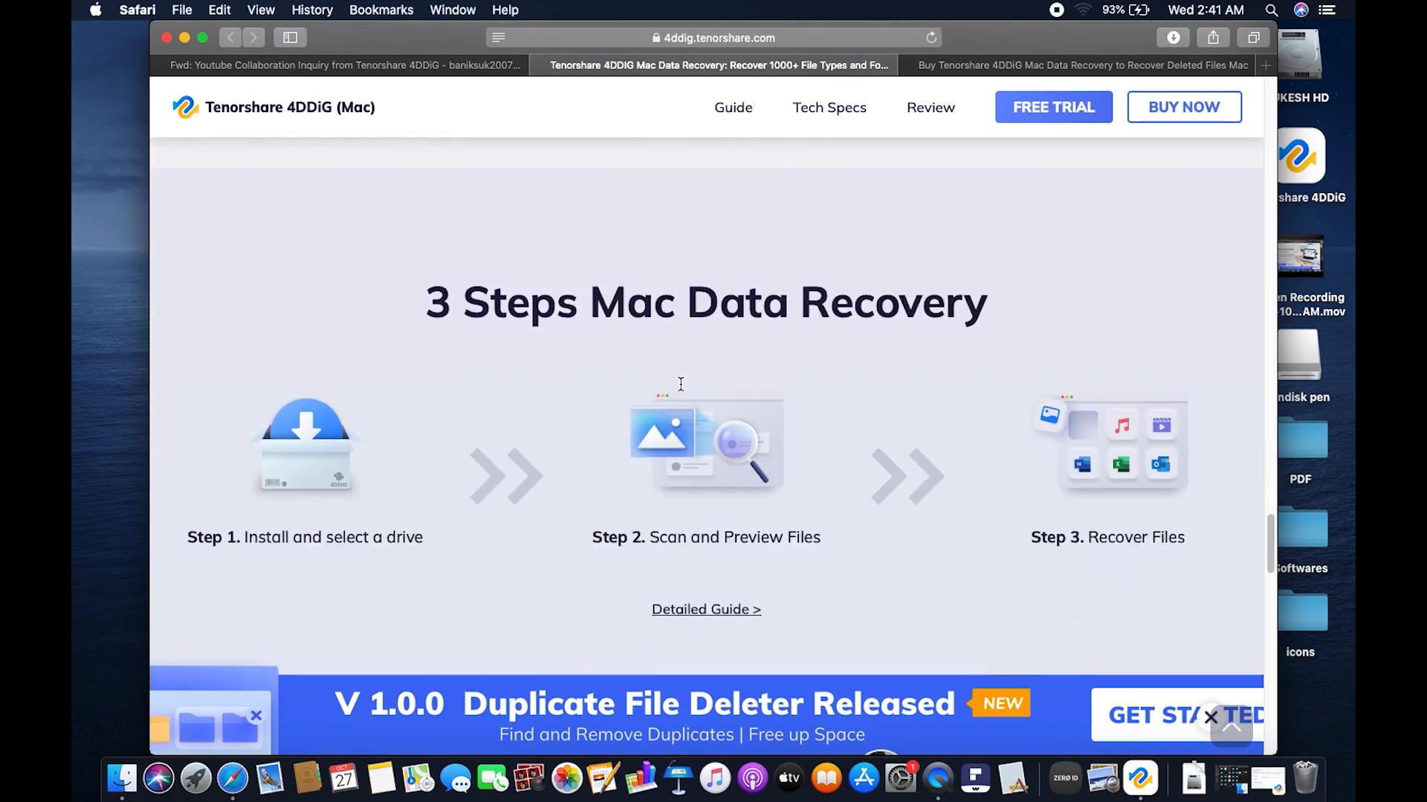